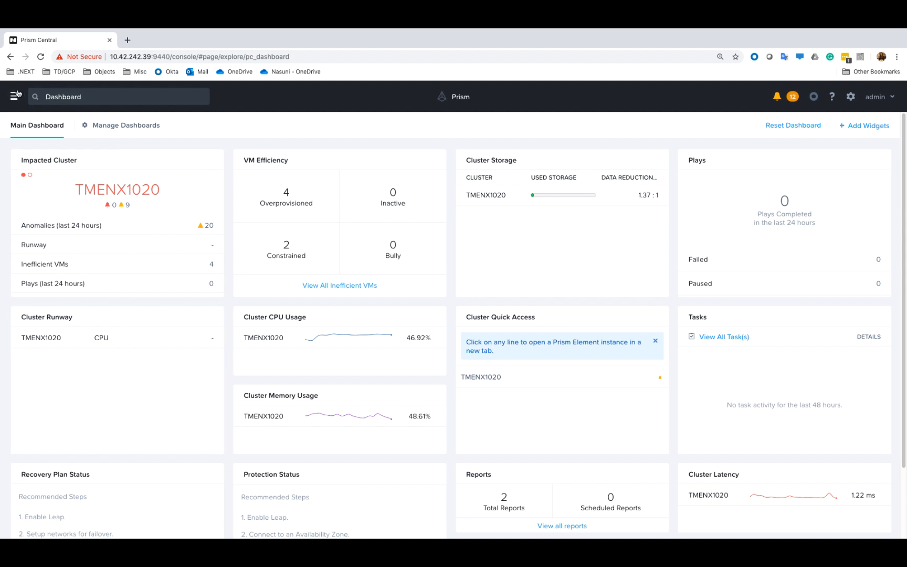
# Step: Navigate via the main menu to the LCM Inventory page for the Prism Central cluster
pyautogui.click(14, 95)
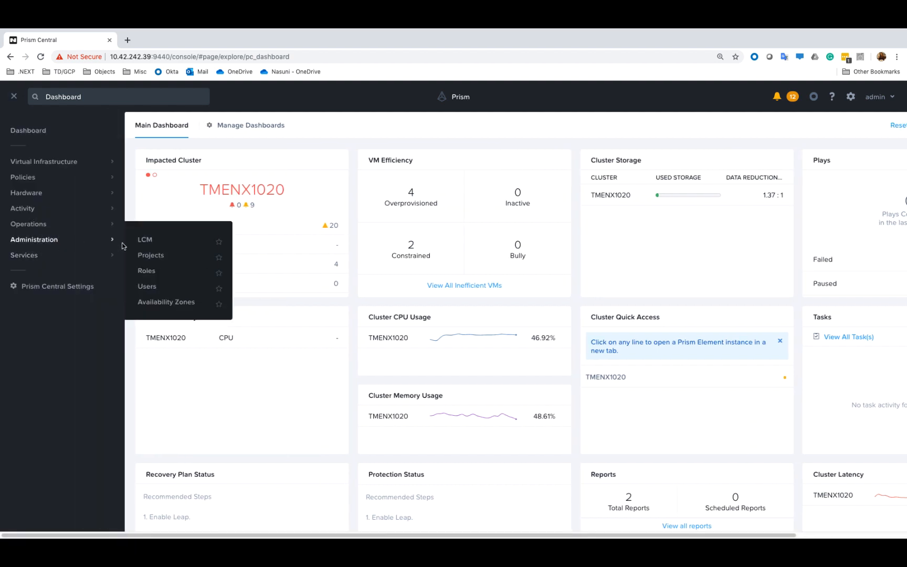
pyautogui.click(145, 241)
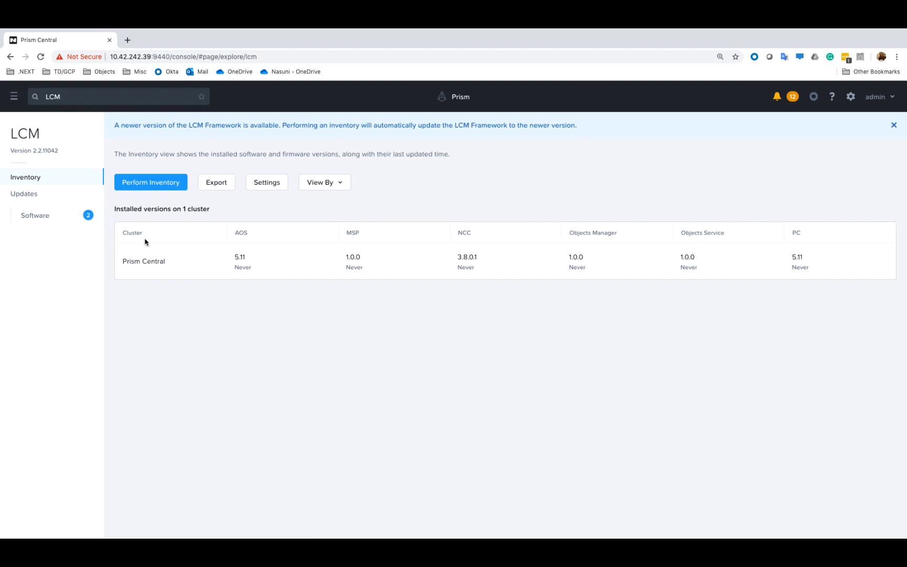
pyautogui.moveTo(163, 200)
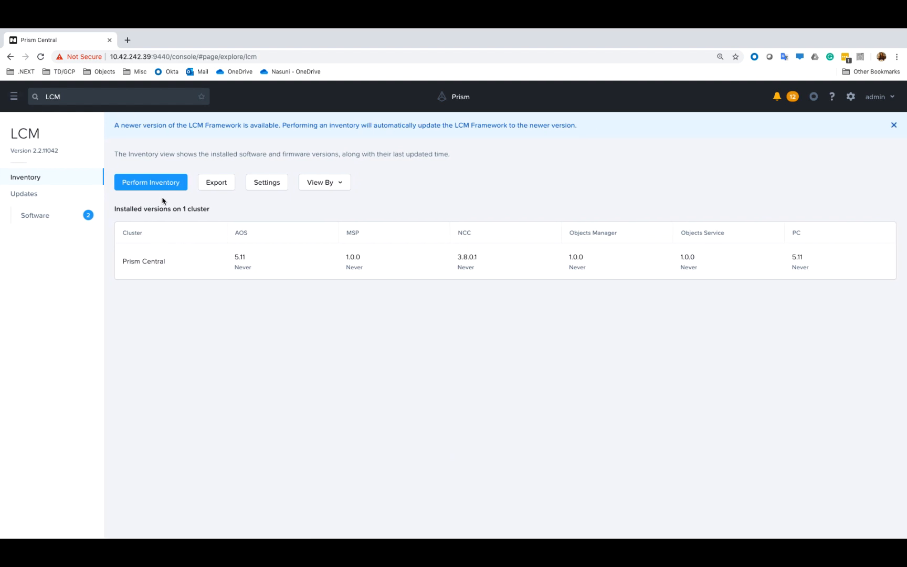
# Step: Start an LCM inventory with LCM Auto Inventory enabled and let it complete
pyautogui.click(150, 183)
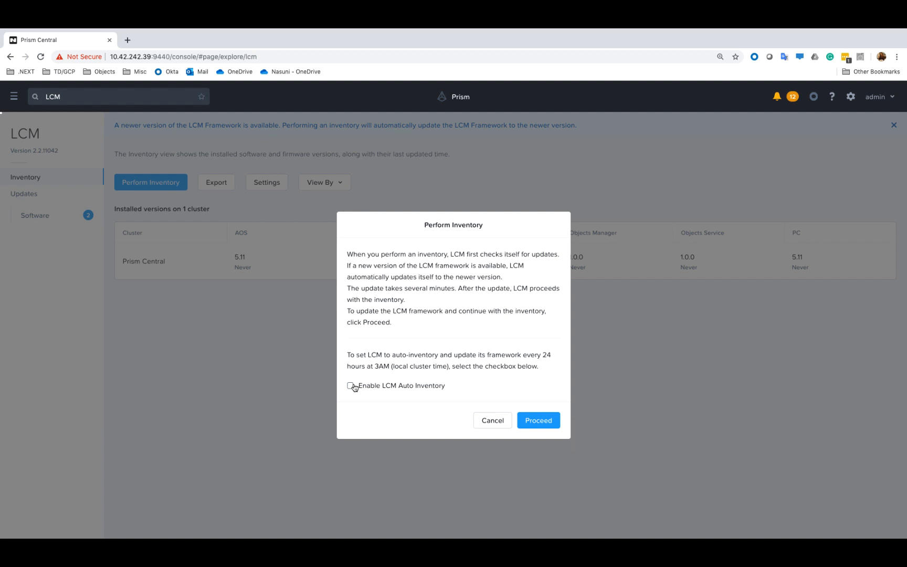
pyautogui.click(537, 420)
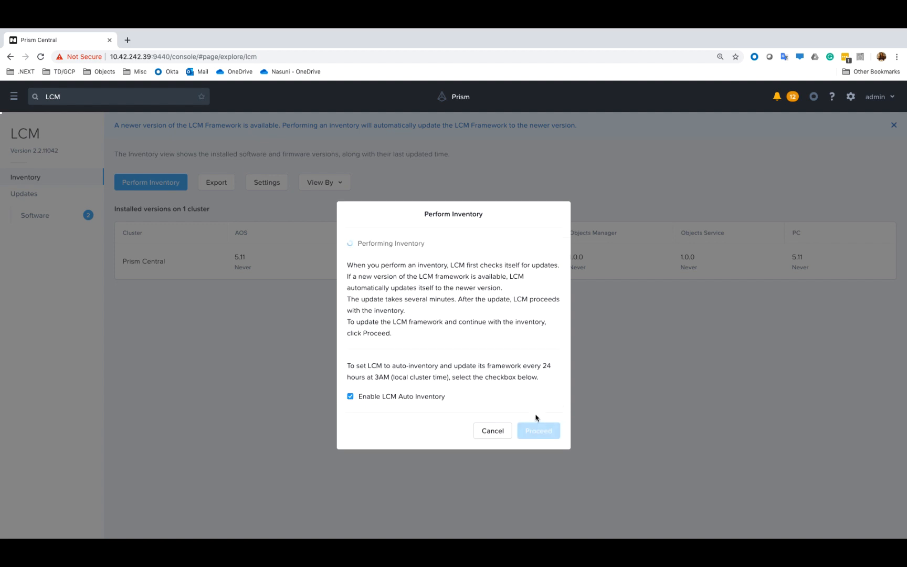
pyautogui.moveTo(480, 318)
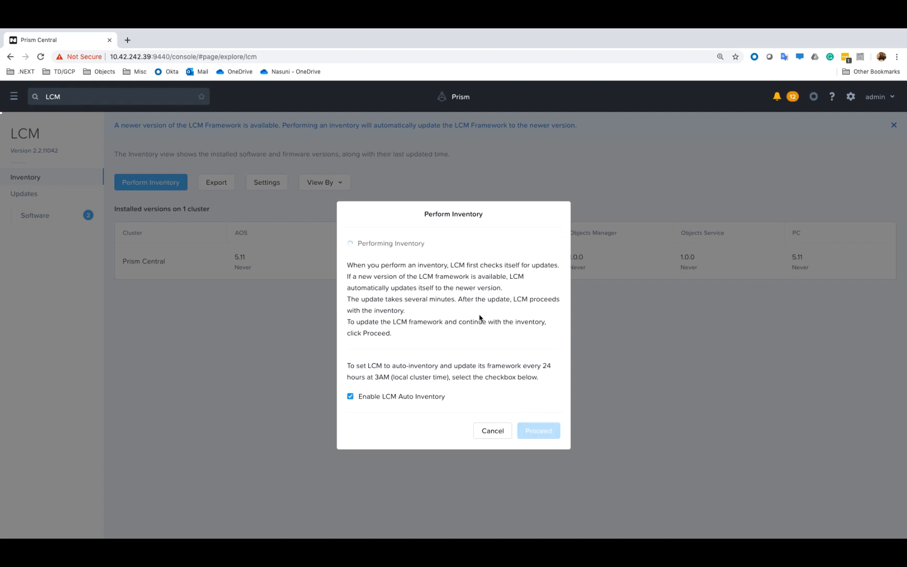
pyautogui.click(538, 431)
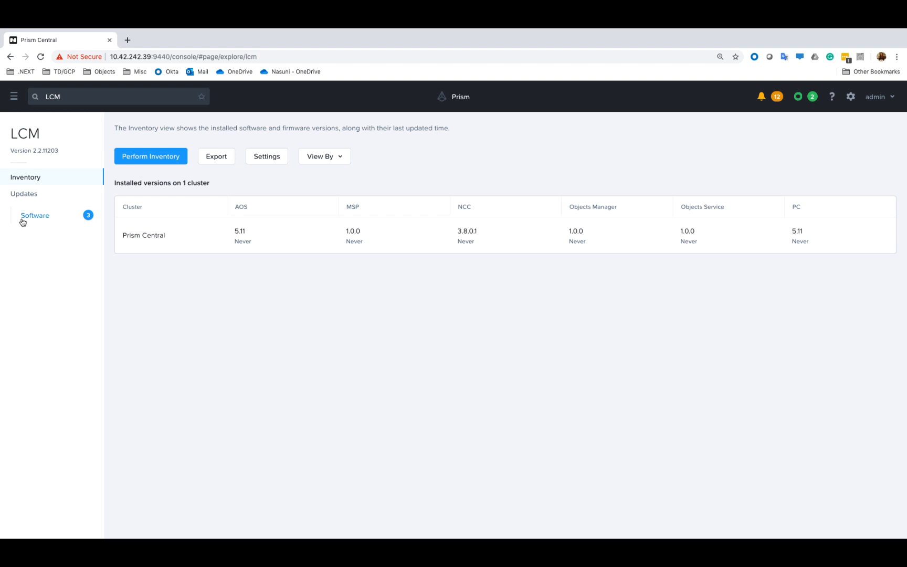
# Step: Show the LCM software updates list with MSP, Objects Manager and Objects Service at 1.0.1 available
pyautogui.click(36, 215)
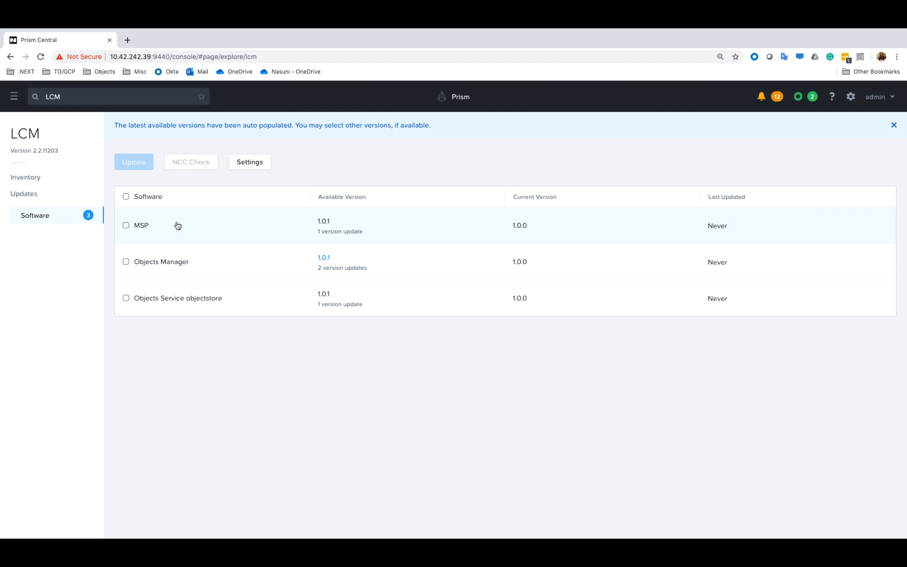
pyautogui.moveTo(212, 269)
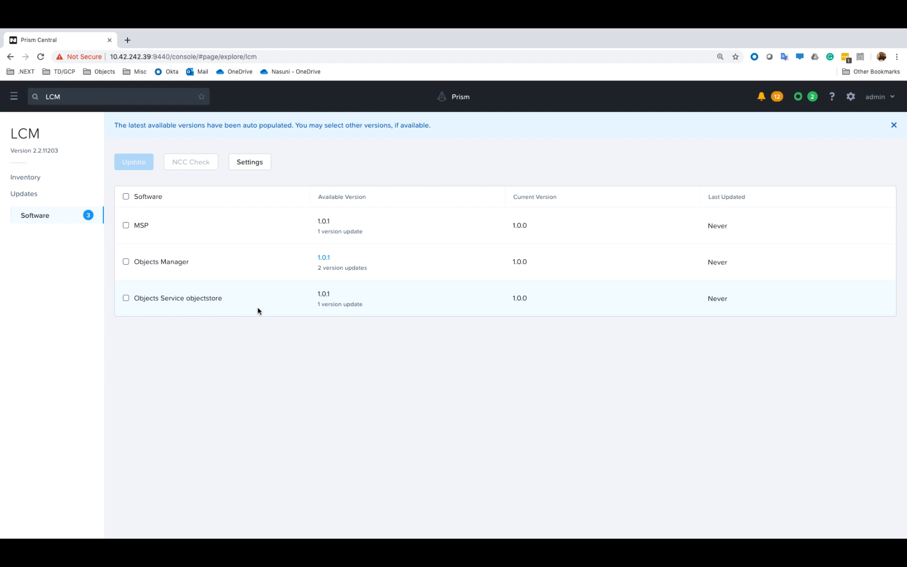
pyautogui.moveTo(194, 307)
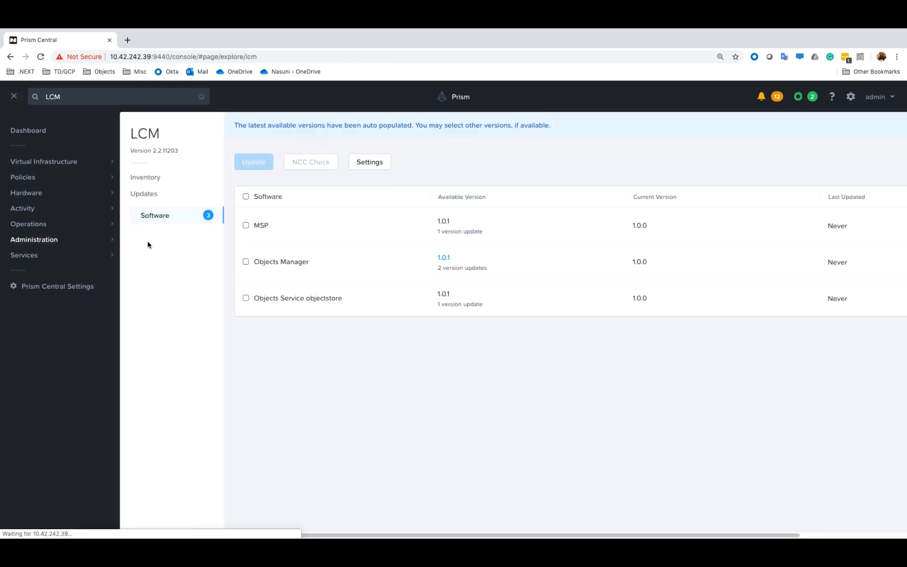
pyautogui.click(14, 95)
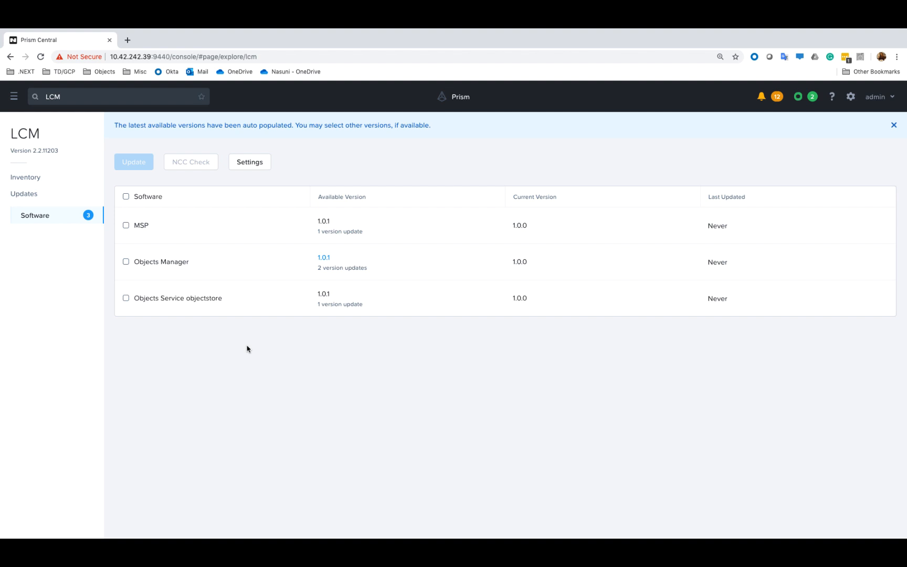
pyautogui.moveTo(535, 440)
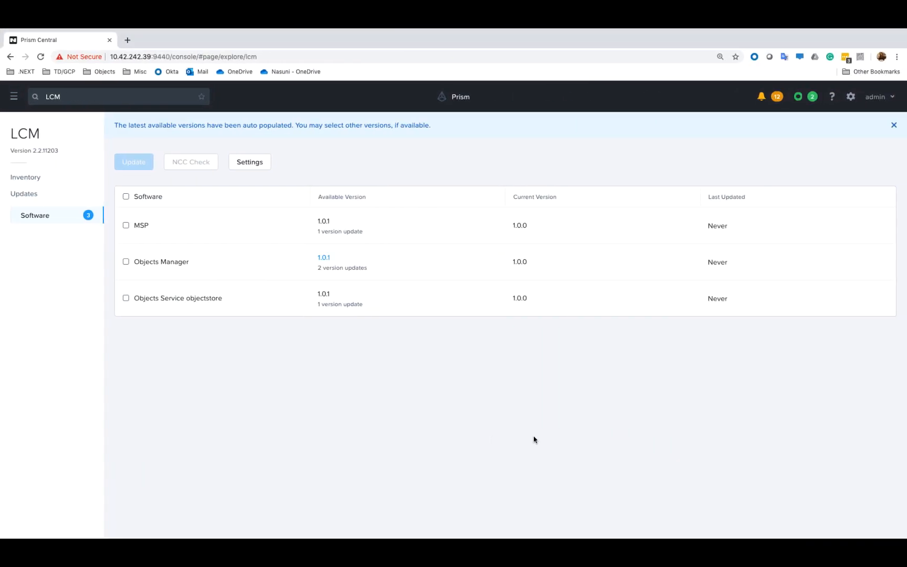
# Step: Select Objects Manager, Objects Service and MSP and request their update to 1.0.1
pyautogui.click(126, 298)
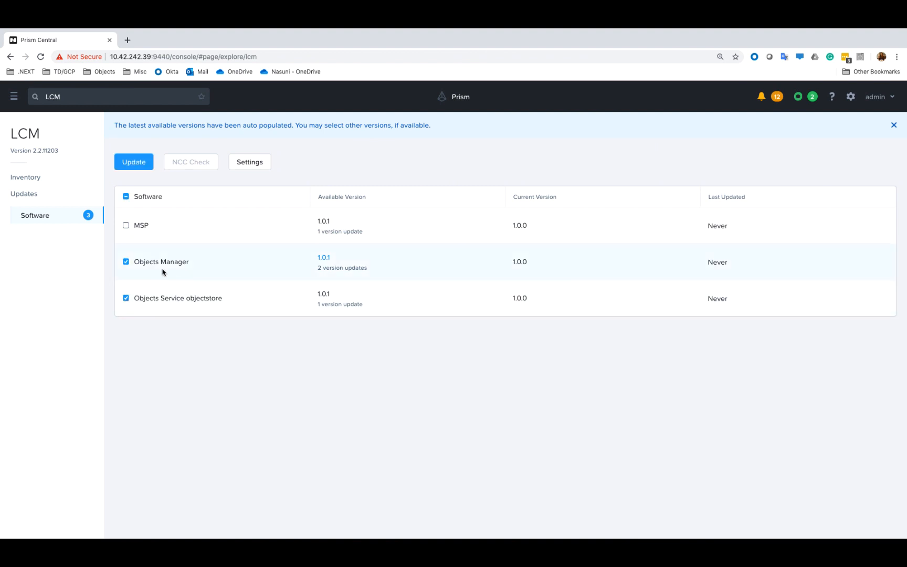
pyautogui.moveTo(194, 278)
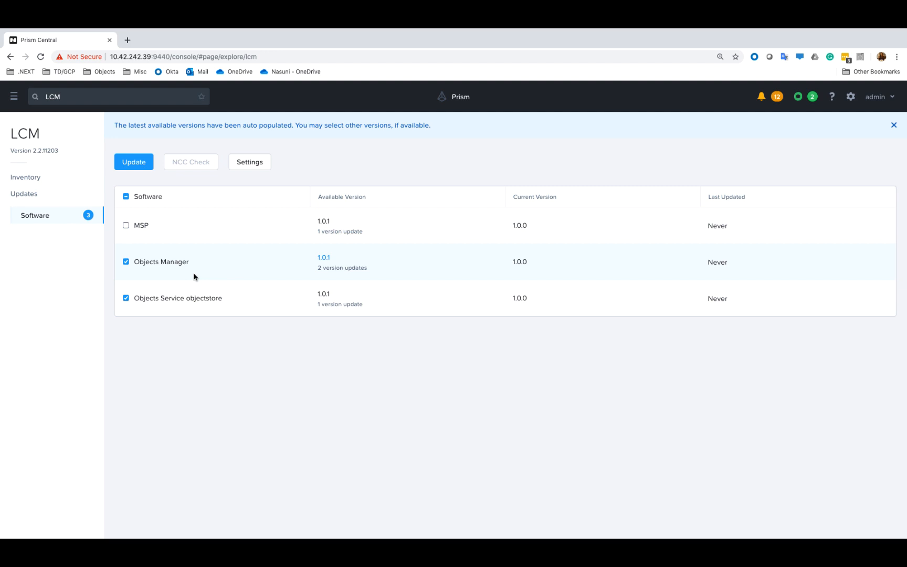
pyautogui.click(126, 225)
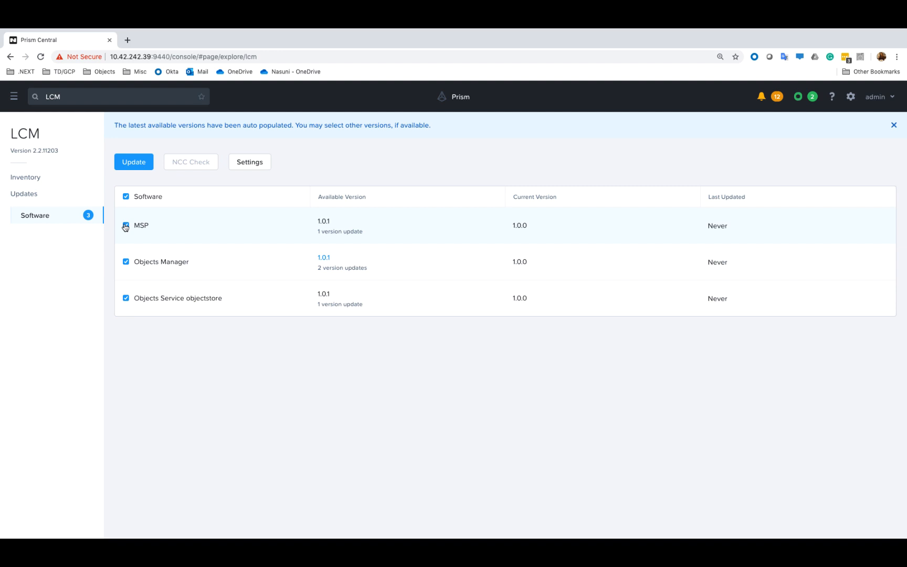
pyautogui.click(126, 225)
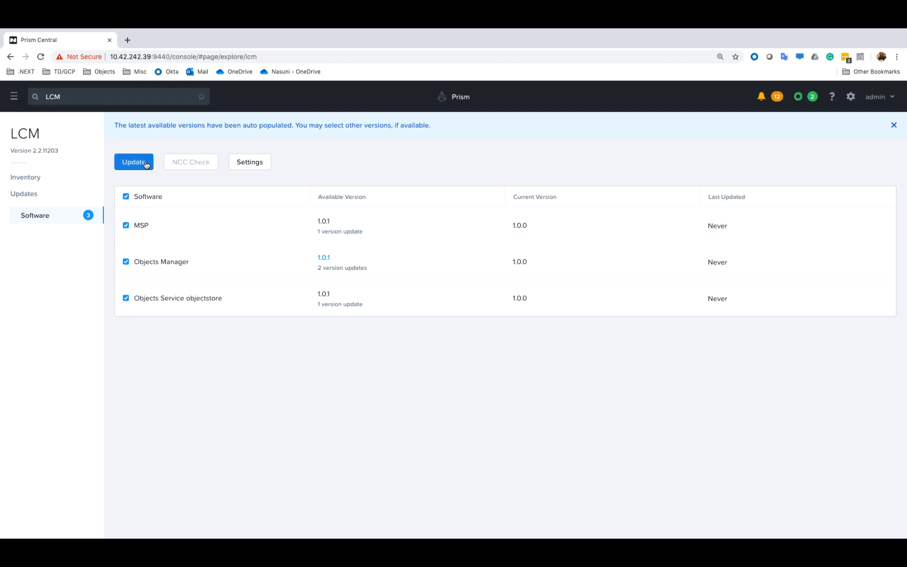
pyautogui.click(133, 161)
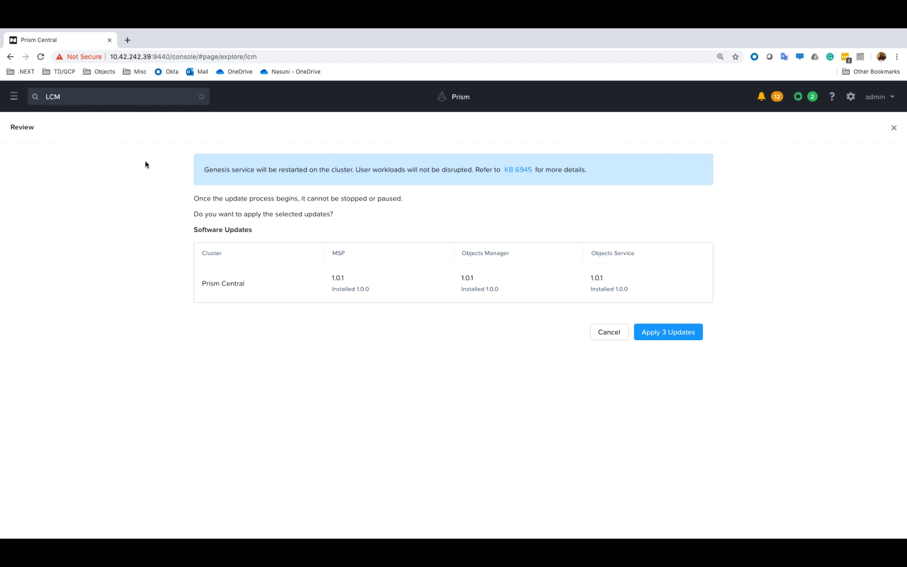
pyautogui.moveTo(664, 322)
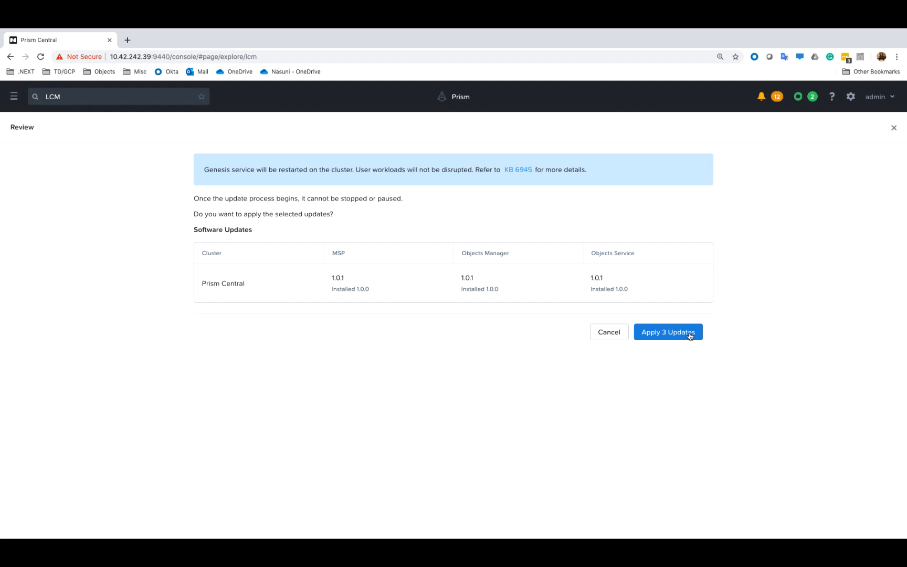
# Step: Apply the three updates and follow the LCM tasks until they show Succeeded
pyautogui.click(668, 332)
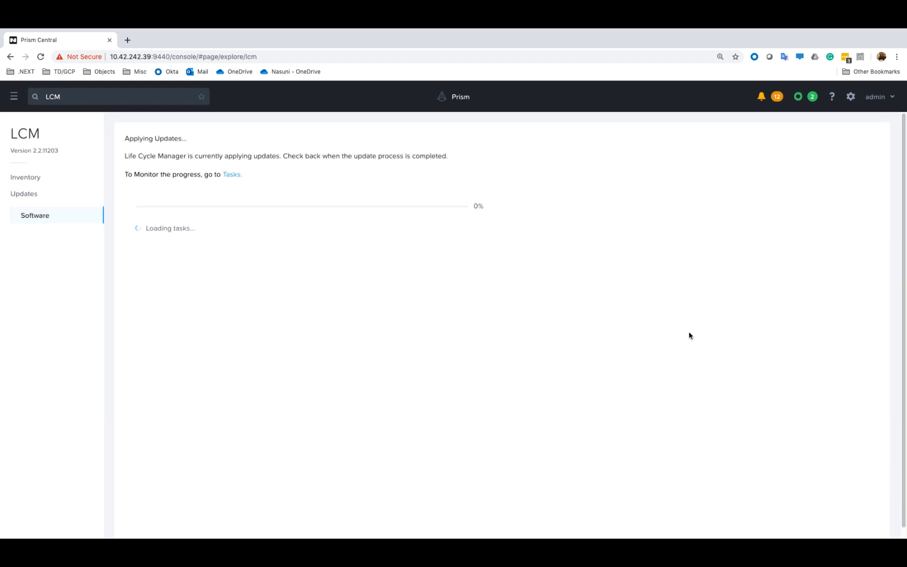
pyautogui.click(232, 174)
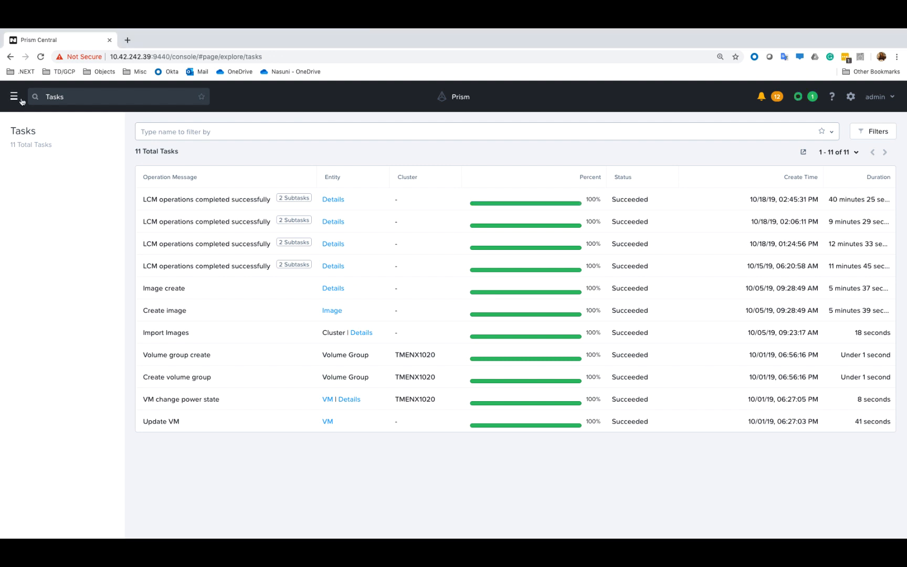
# Step: Check the LCM inventory shows all three components at 1.0.1 and no software updates remain
pyautogui.click(14, 97)
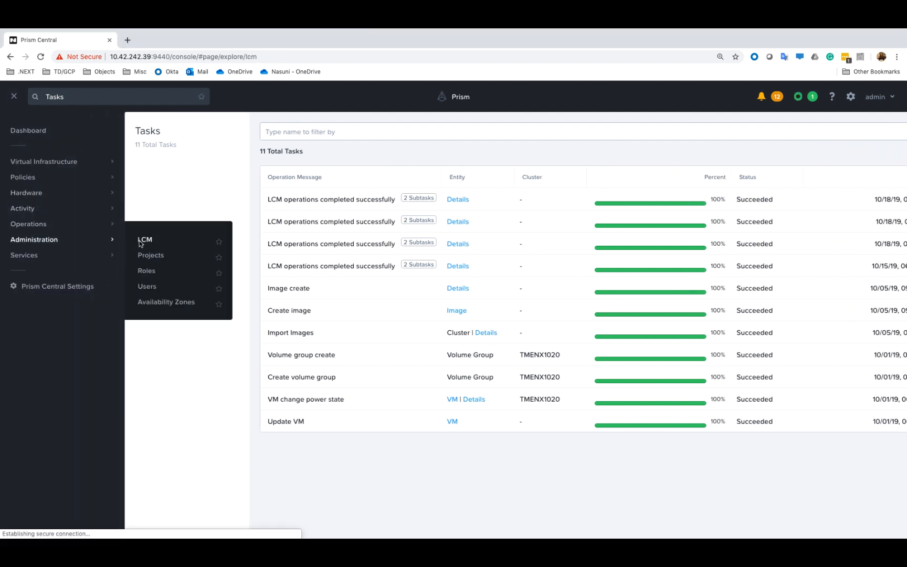
pyautogui.click(144, 240)
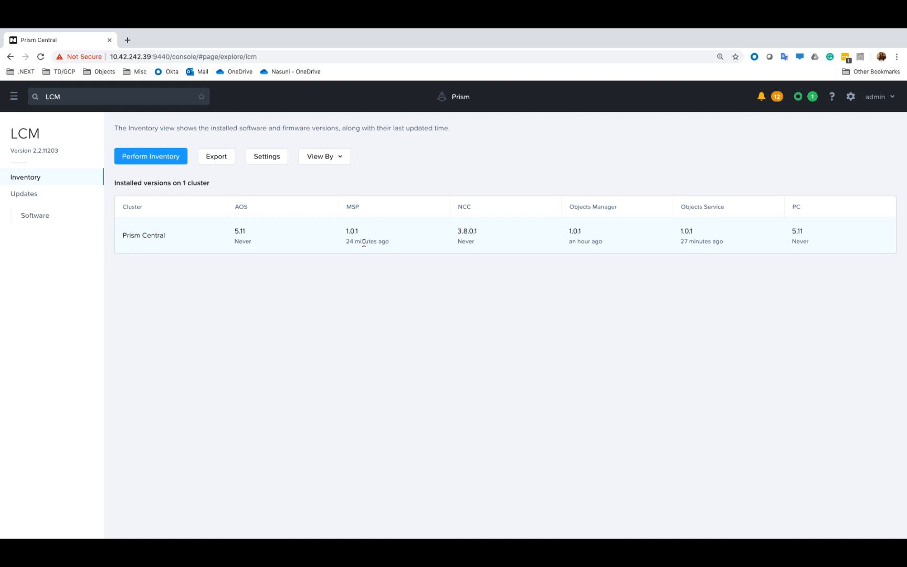
pyautogui.moveTo(757, 246)
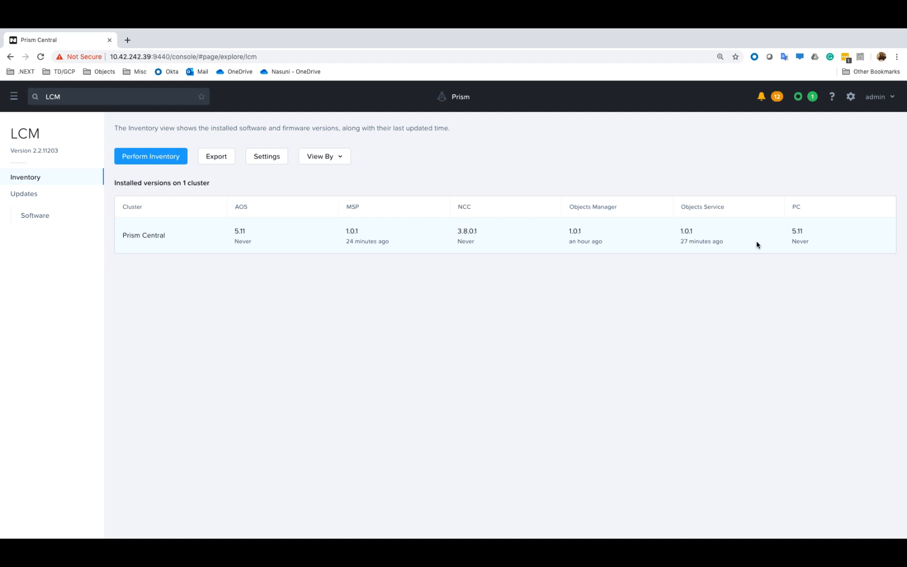
pyautogui.click(35, 215)
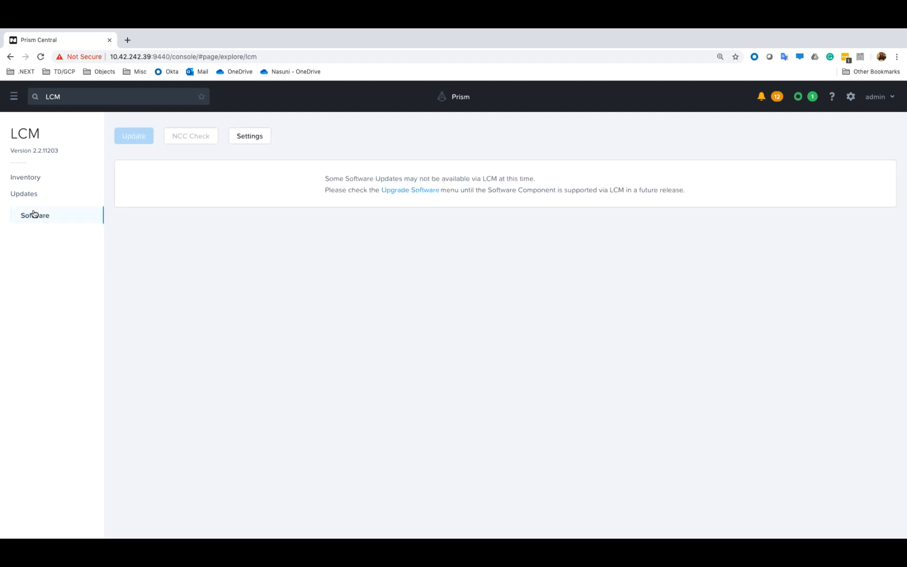
pyautogui.moveTo(26, 178)
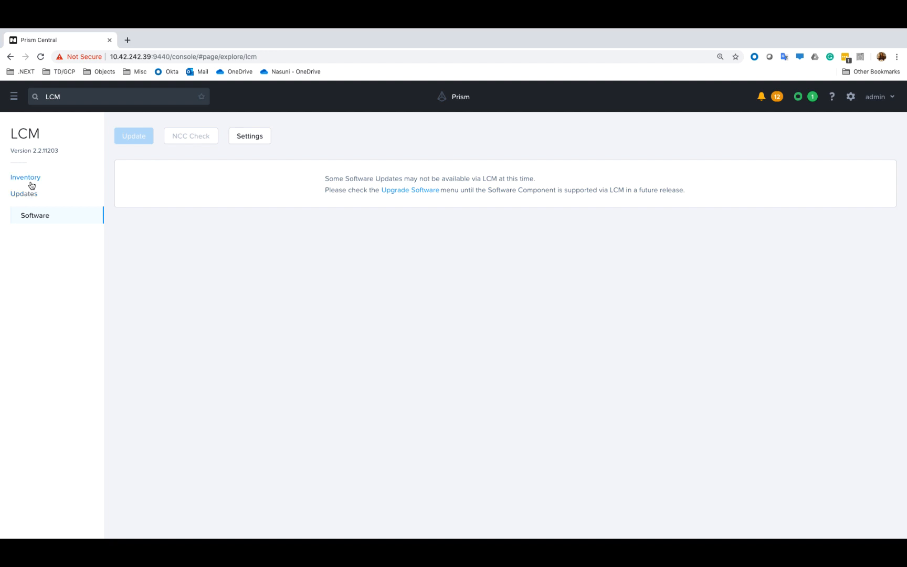
pyautogui.click(25, 177)
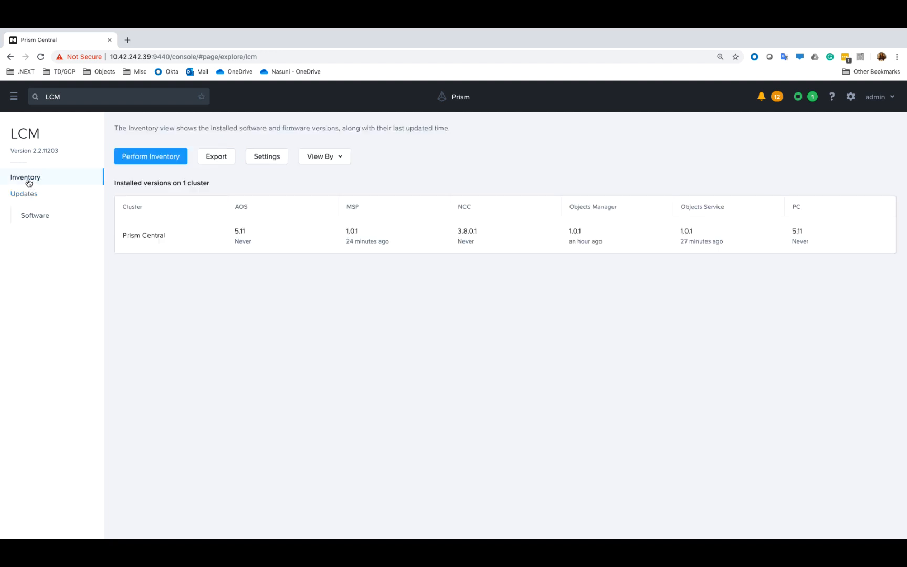
pyautogui.click(13, 95)
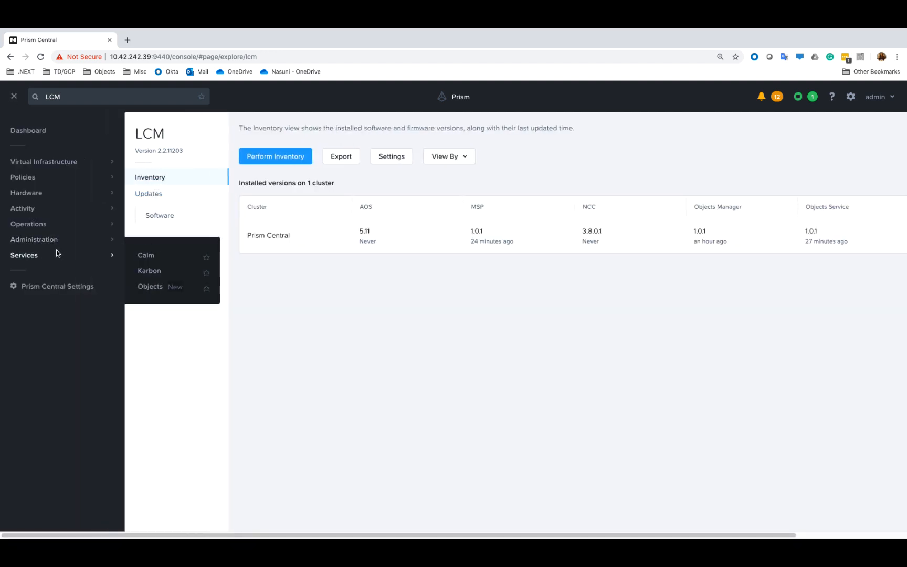
# Step: Go to the Objects service and review the object store's performance charts and bucket list
pyautogui.click(150, 287)
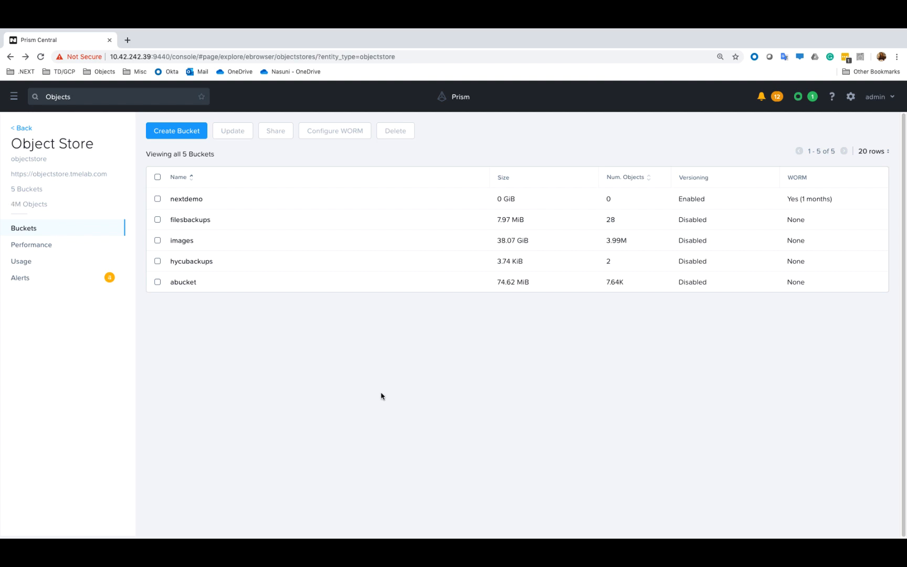
pyautogui.click(32, 244)
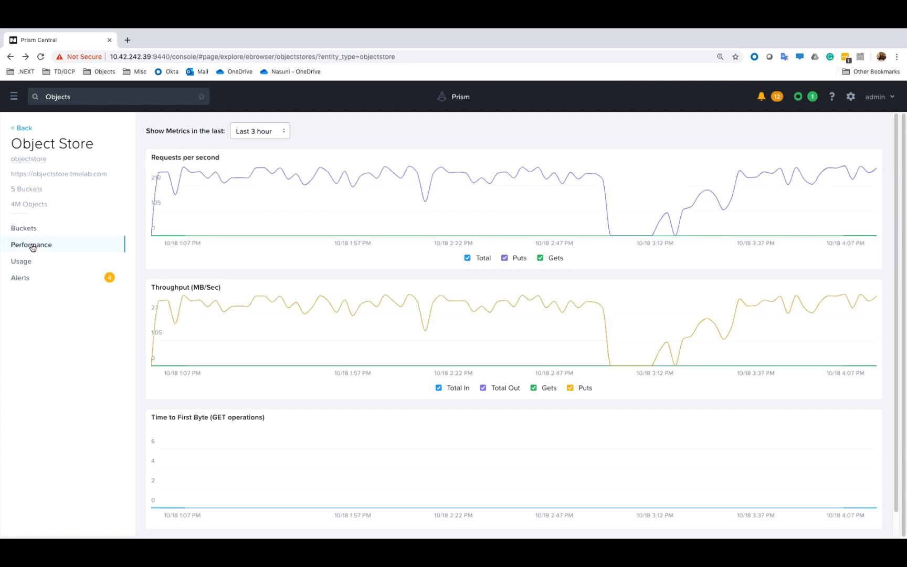
pyautogui.click(25, 228)
pyautogui.write('test-after-upgrae')
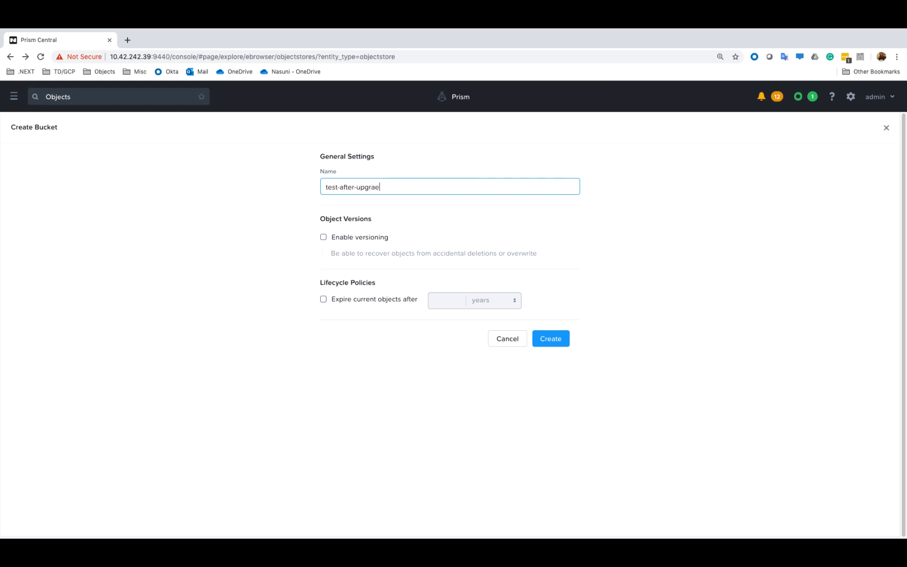
# Step: Create the bucket test-after-upgrade with versioning enabled, making six buckets
pyautogui.click(323, 236)
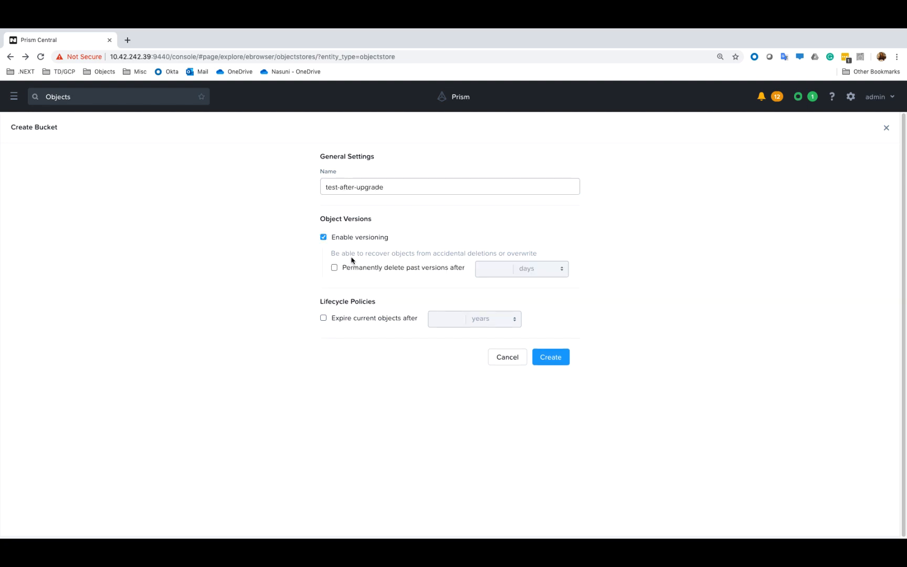
pyautogui.click(549, 357)
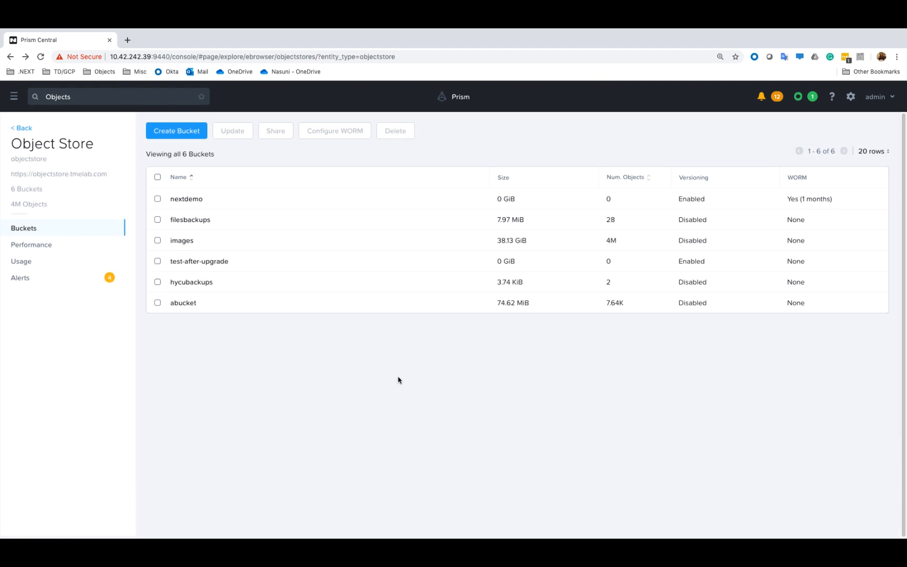
pyautogui.moveTo(361, 371)
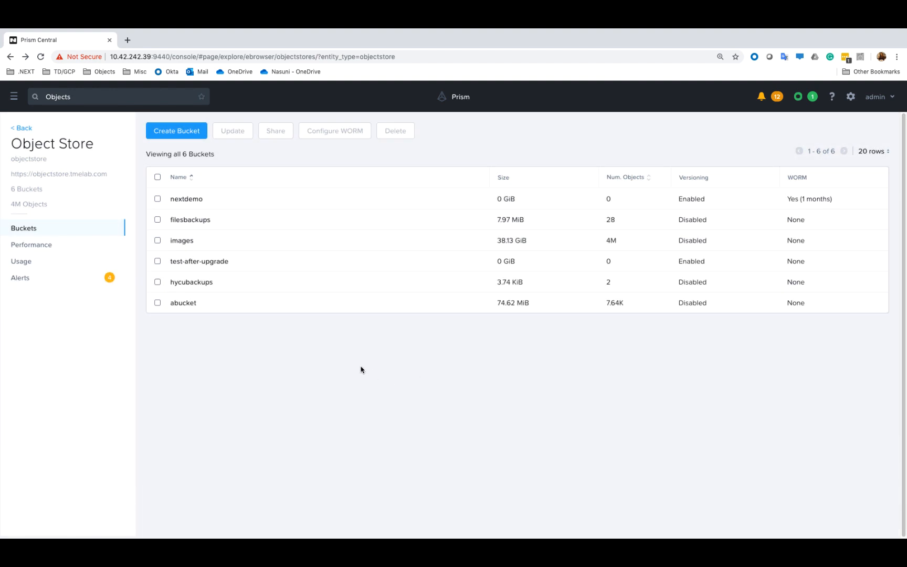